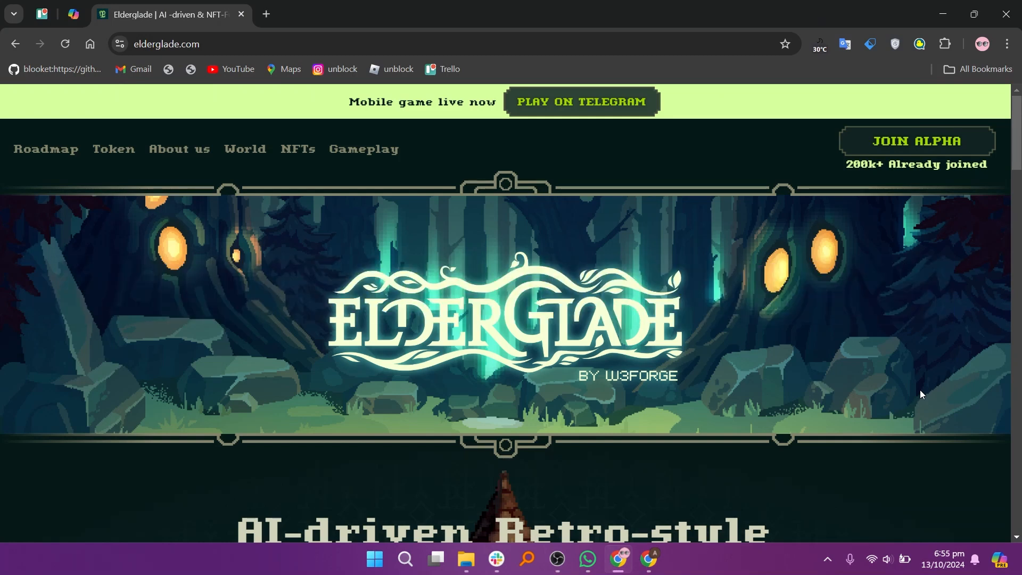
- Scroll past the hero banner and game intro, then highlight 'COMING SOON'
scroll("down", 3)
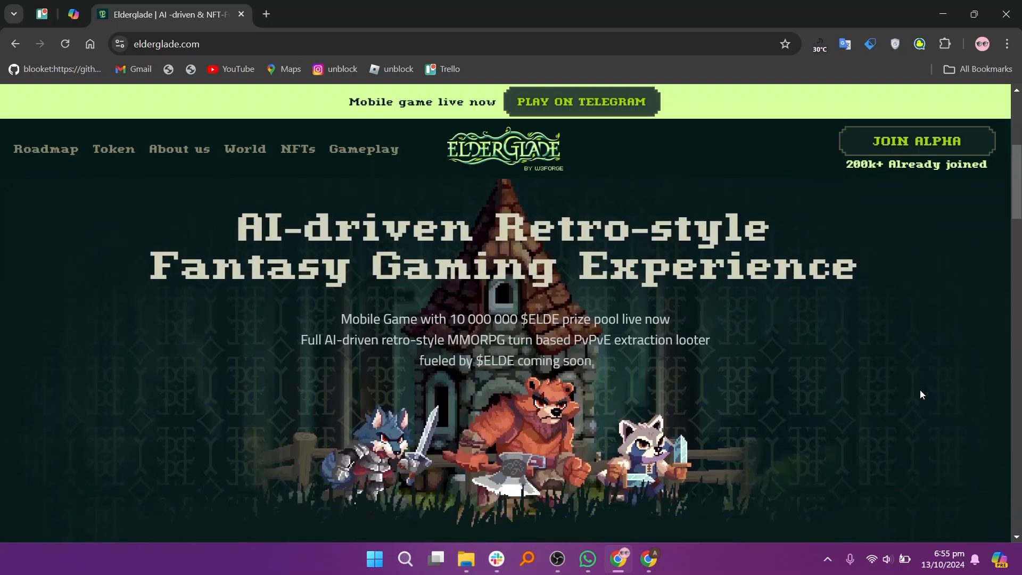
scroll("down", 3)
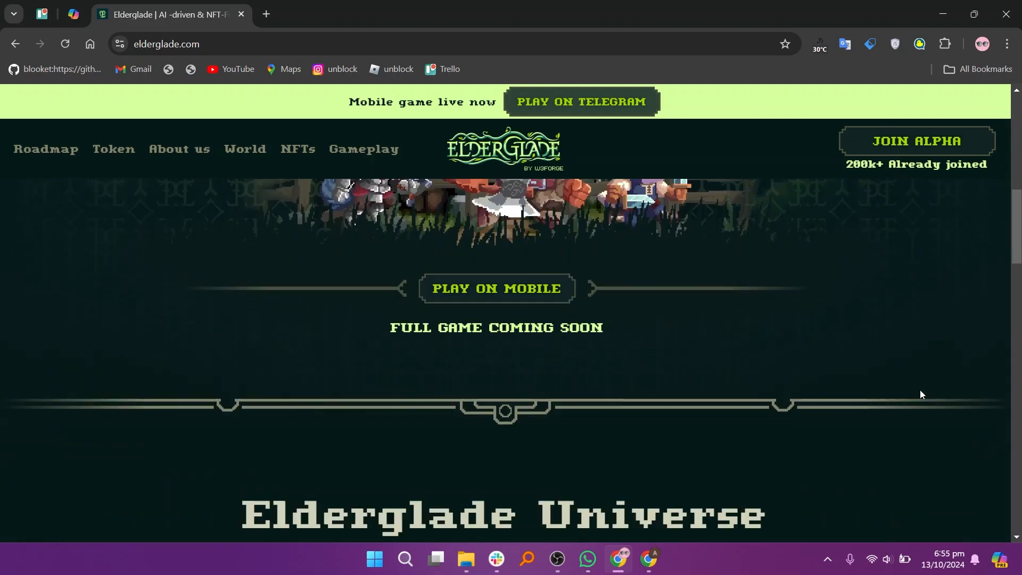
scroll("down", 3)
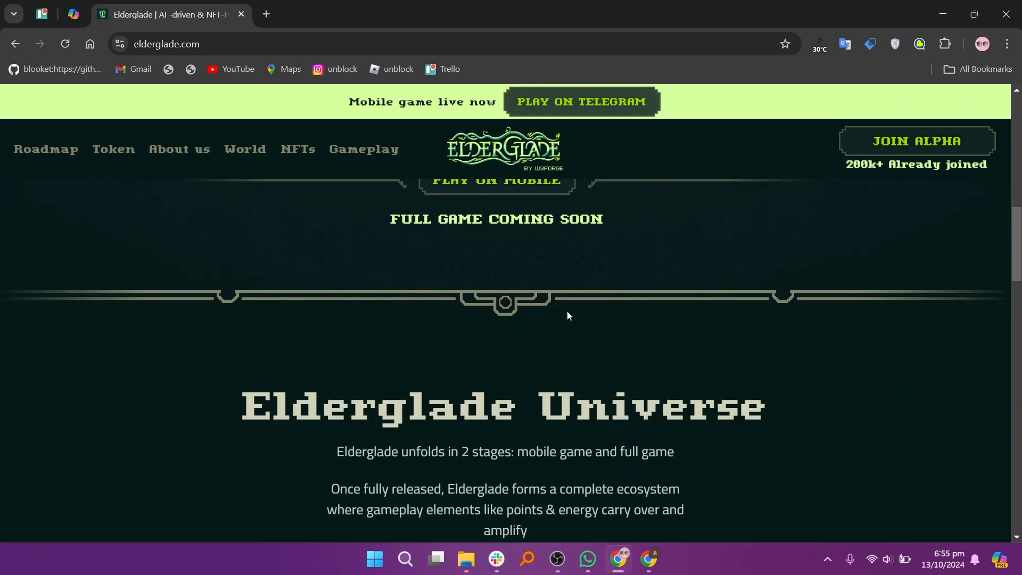
left_click_drag(490, 218, 603, 218)
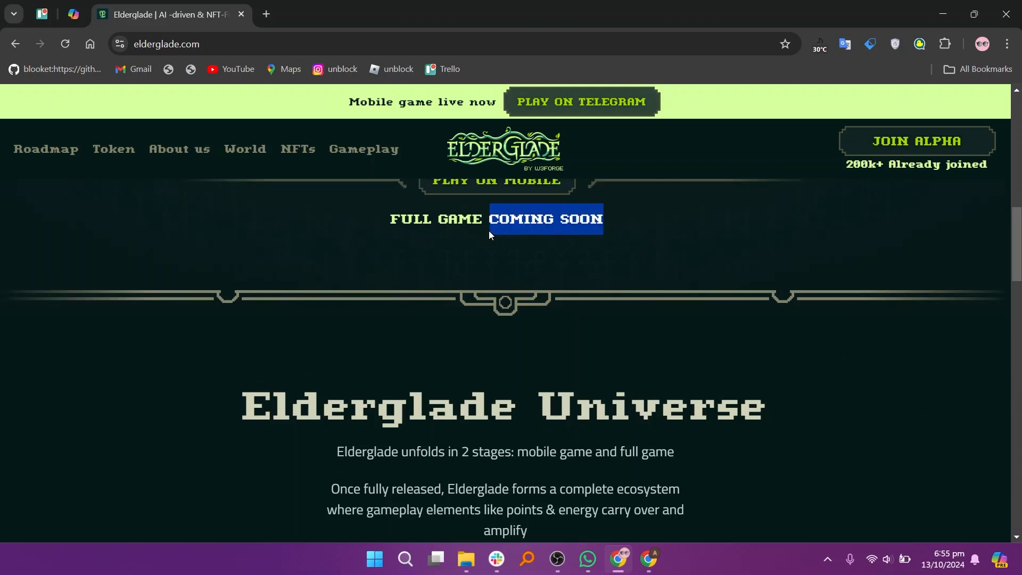
- Scroll down to the Elderglade Universe's Mobile game and Full game cards
scroll("down", 3)
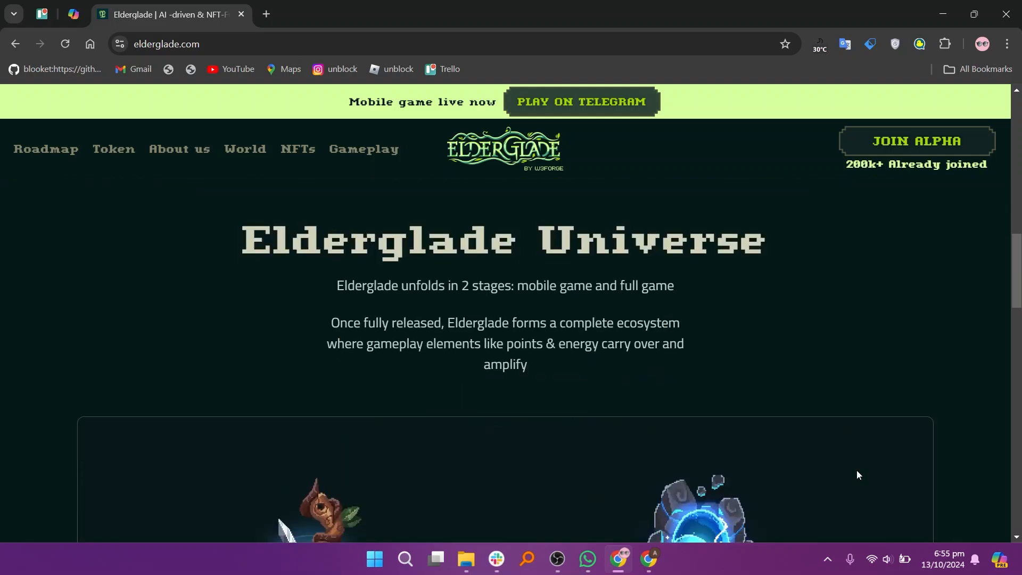
scroll("down", 3)
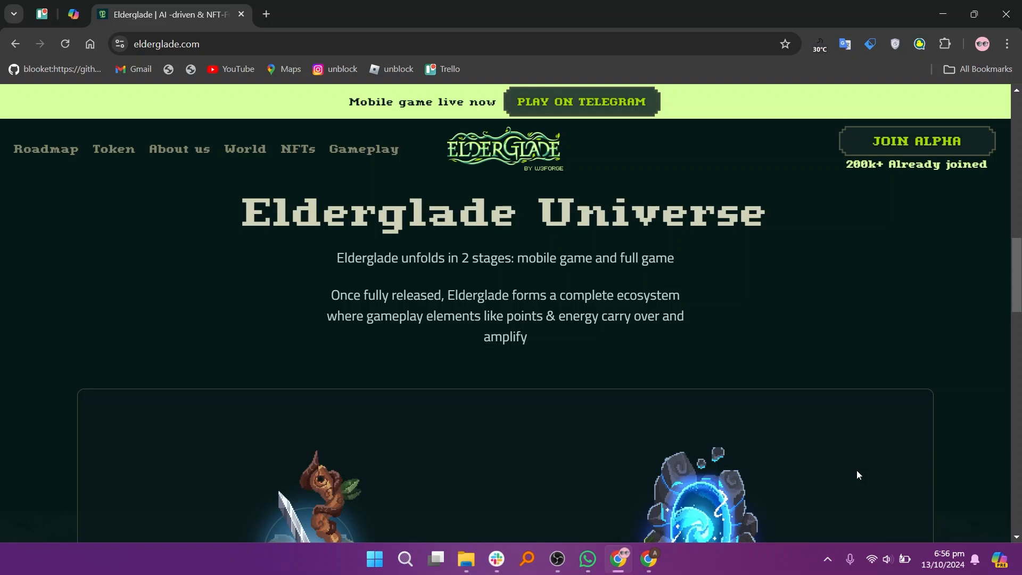
scroll("down", 3)
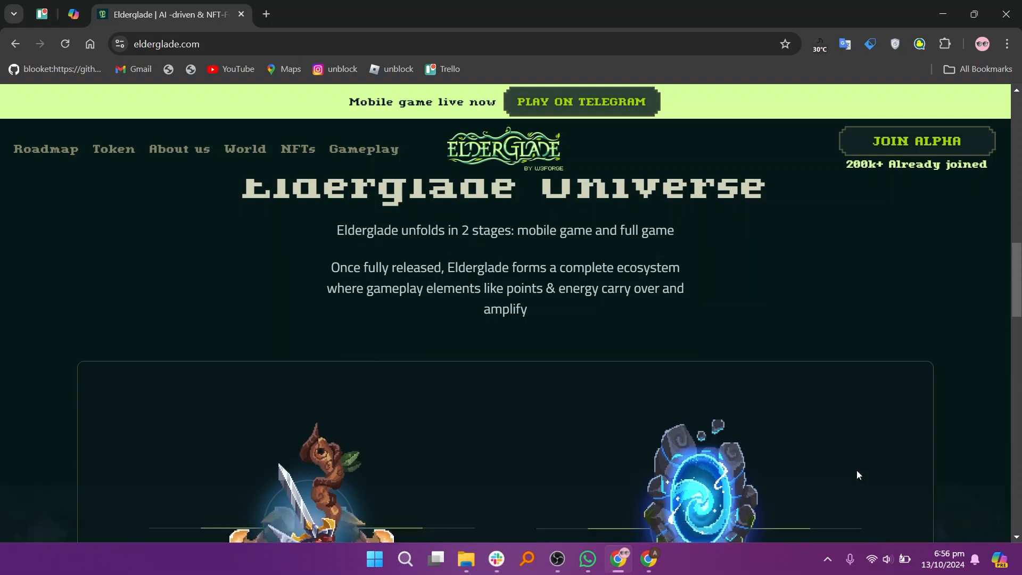
scroll("down", 3)
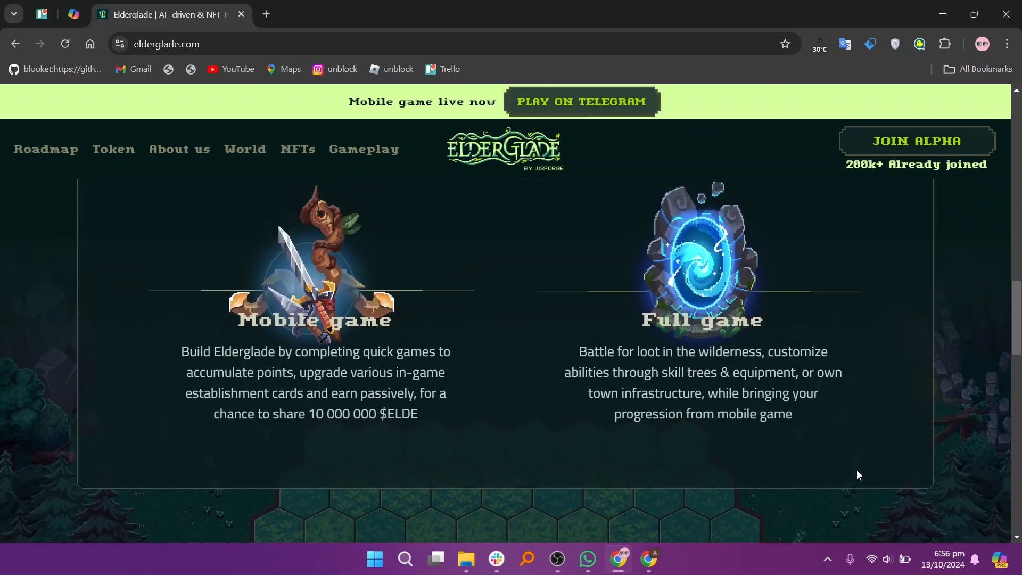